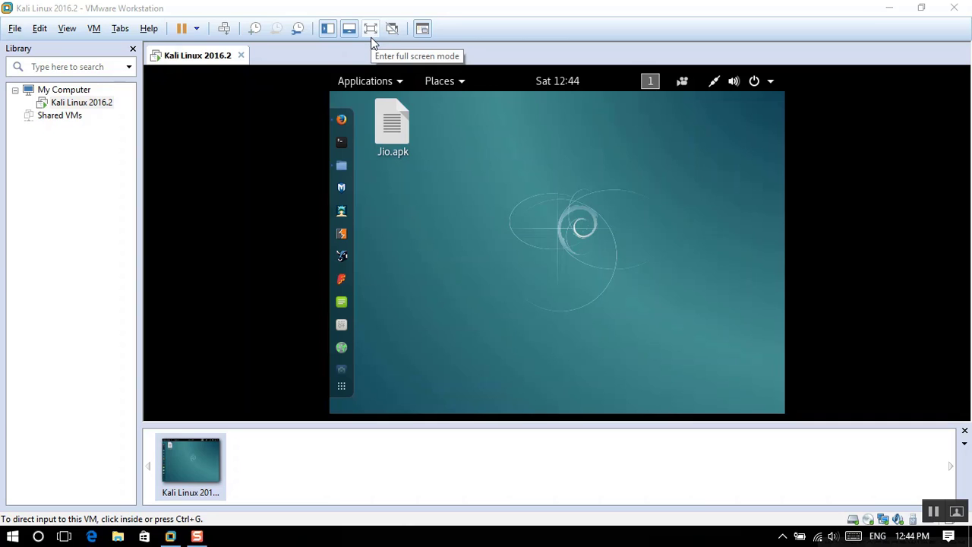
pyautogui.moveTo(372, 42)
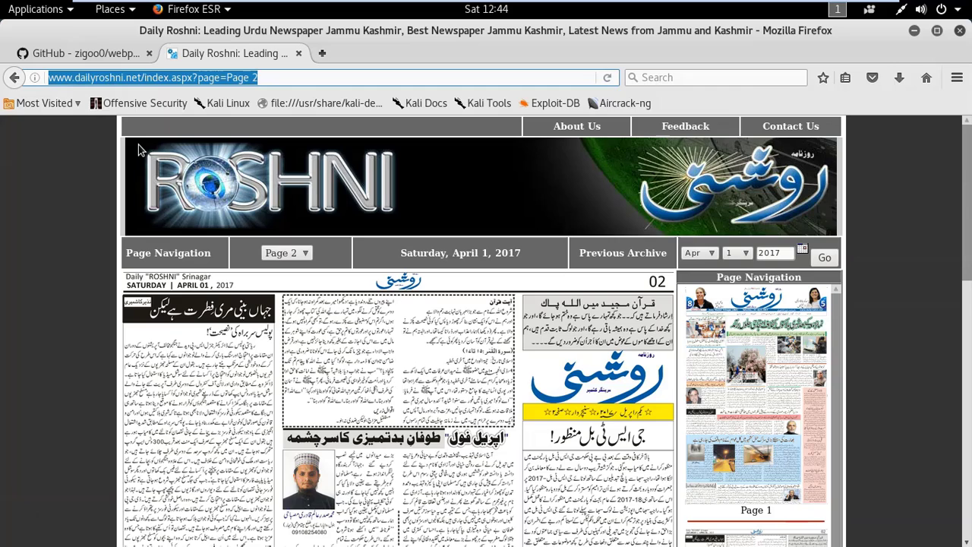
pyautogui.moveTo(149, 143)
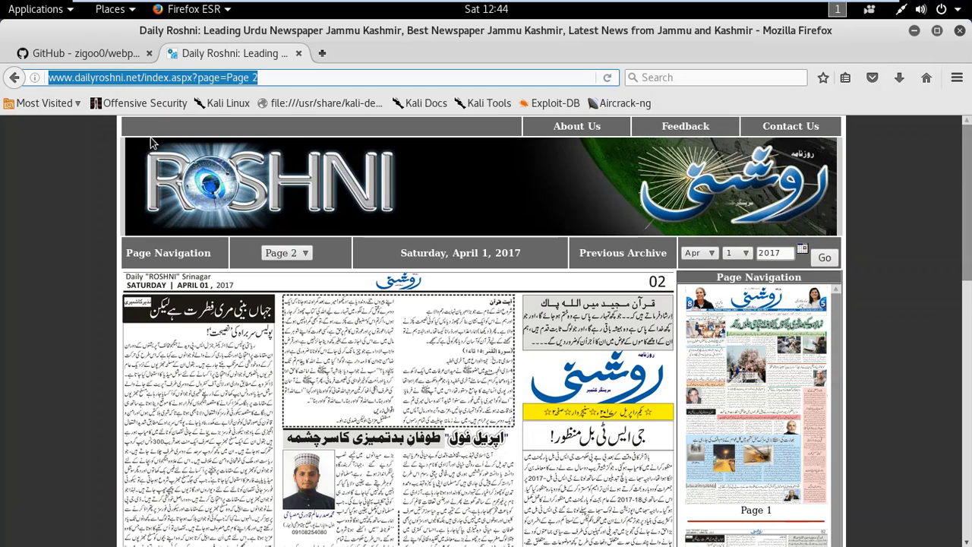
# Close Firefox ESR and return to the empty Kali desktop
pyautogui.click(84, 53)
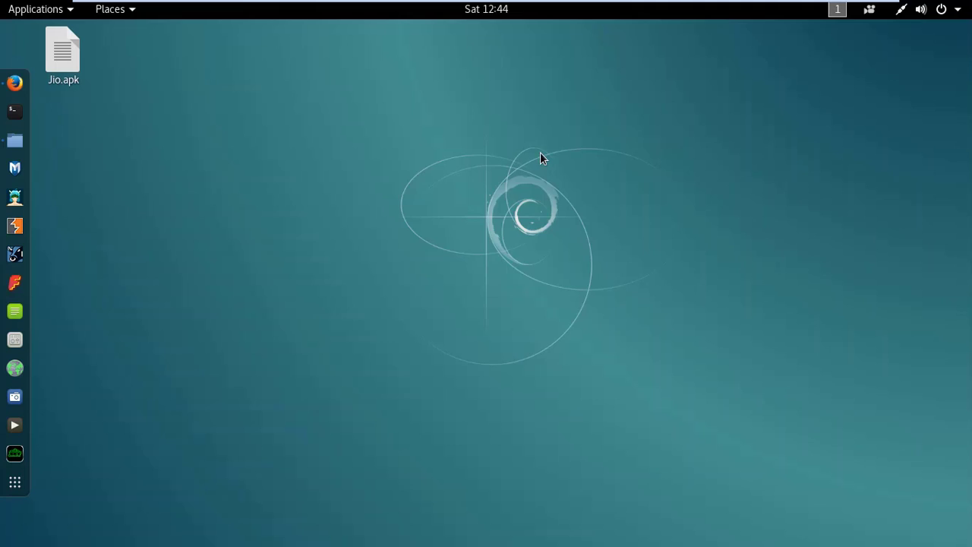
pyautogui.click(16, 113)
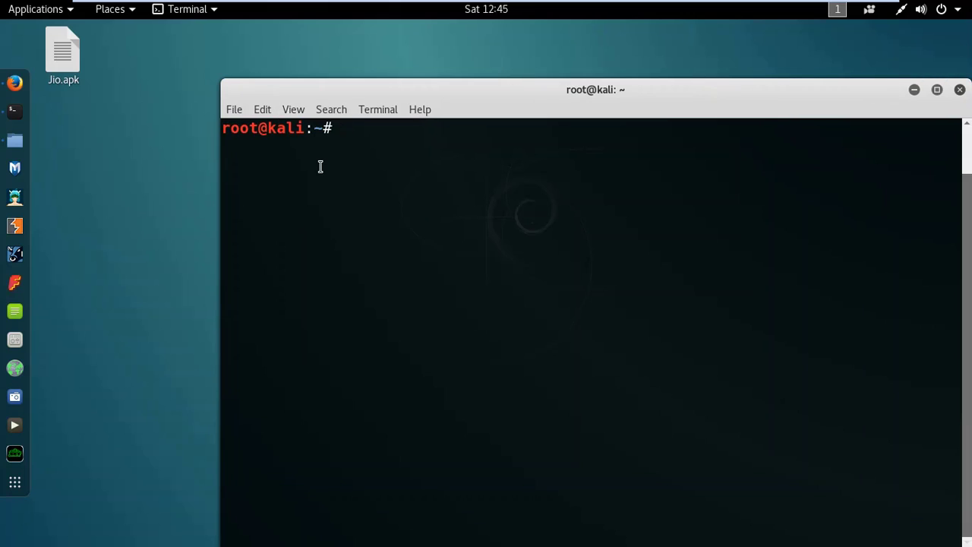
pyautogui.write('git')
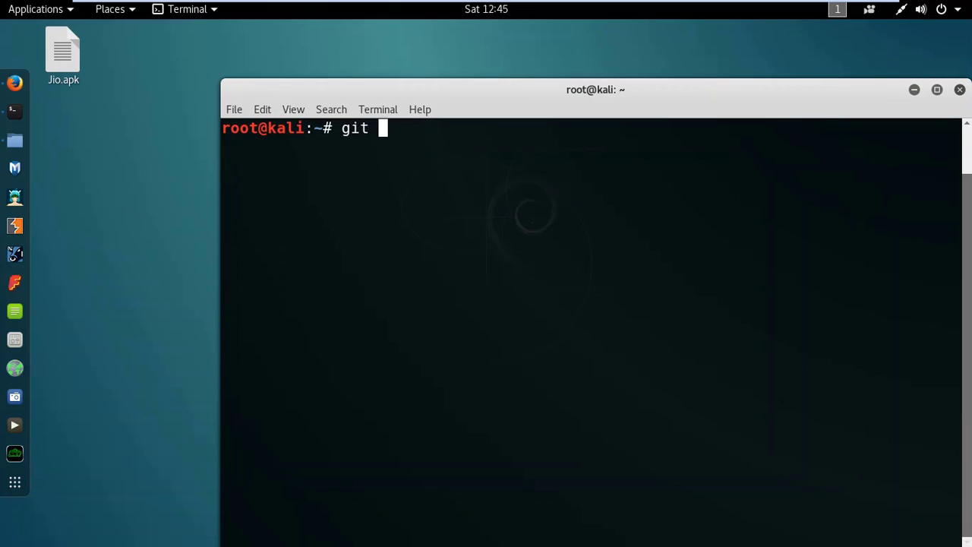
pyautogui.write('clone')
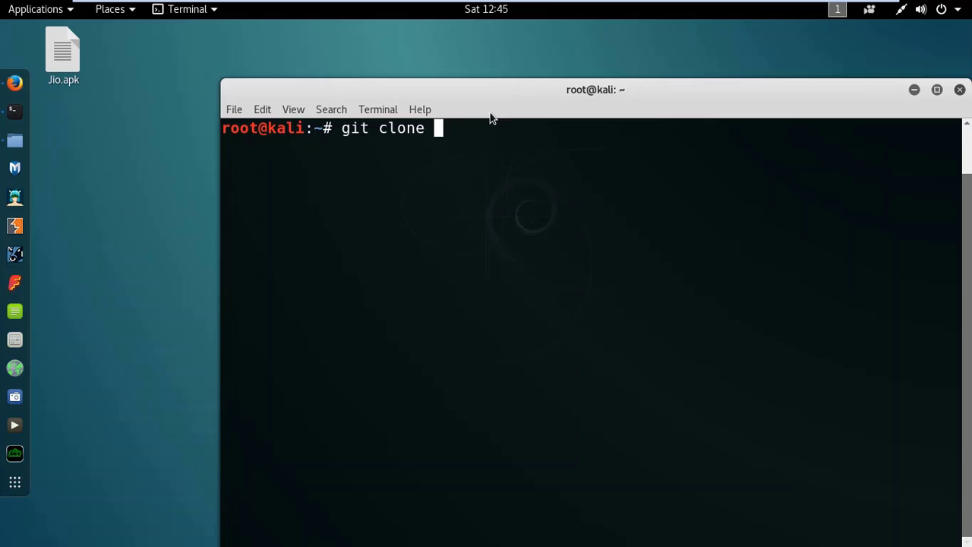
pyautogui.write('https://github.com/zigoo0/webpwn3r.git')
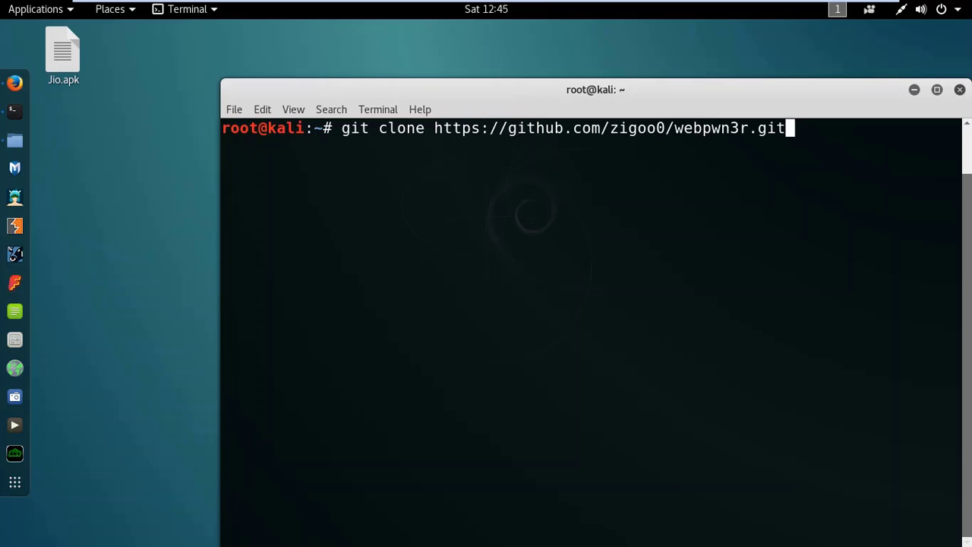
pyautogui.press('Return')
pyautogui.write('cklear')
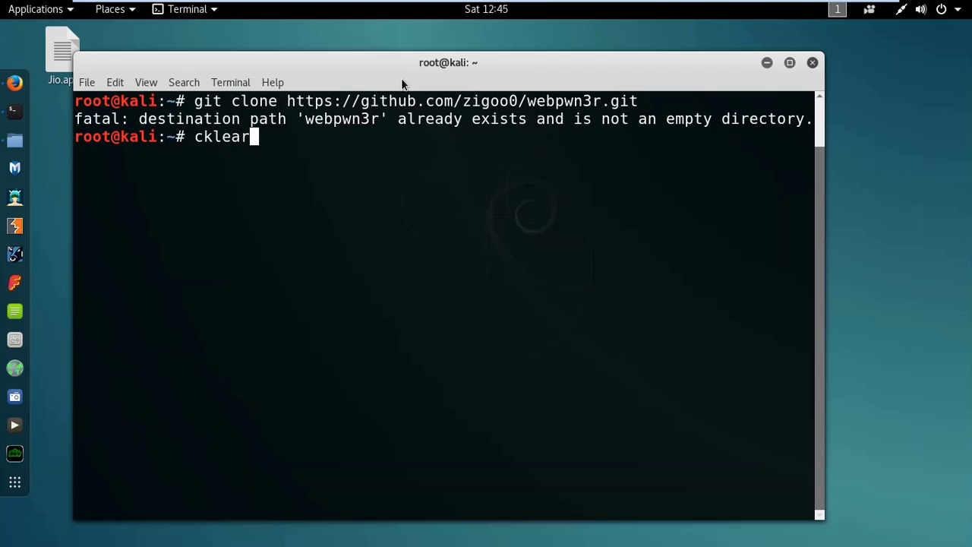
# Clear the failed clone output and check the webpwn3r folder name in Files
pyautogui.press('BackSpace')
pyautogui.write('cd')
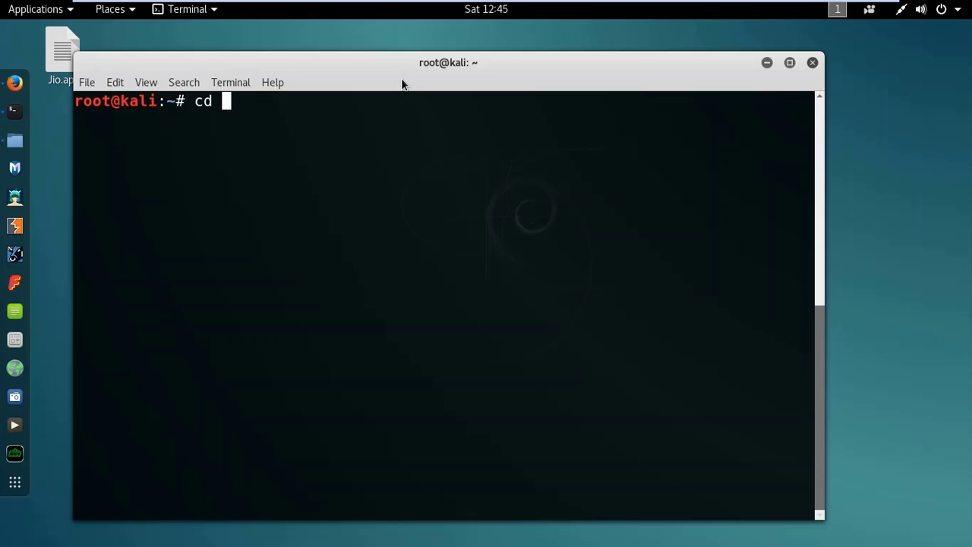
pyautogui.moveTo(15, 140)
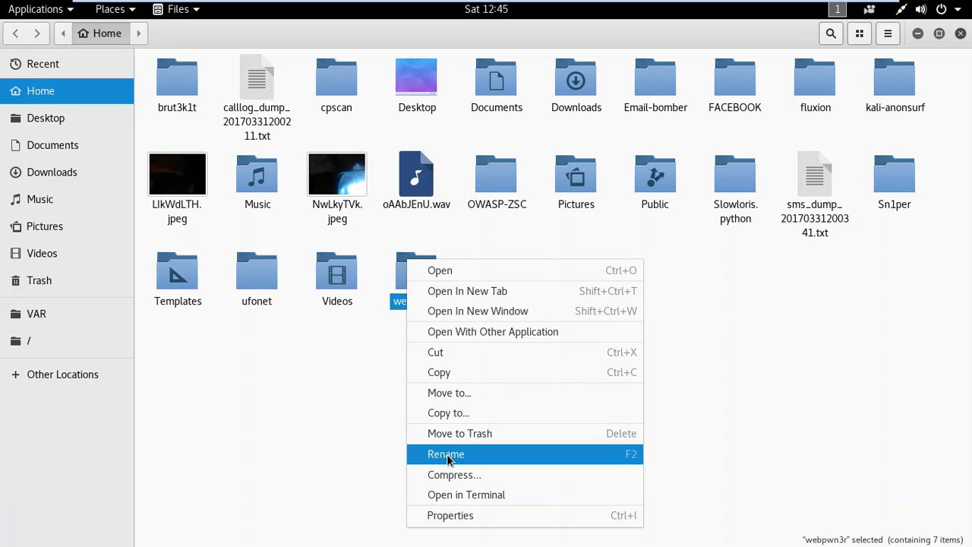
pyautogui.click(447, 452)
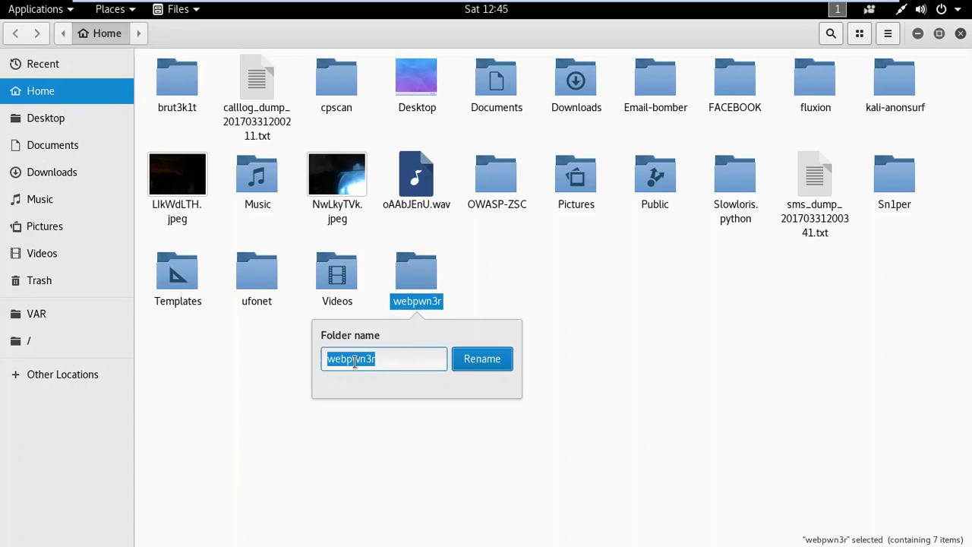
pyautogui.moveTo(914, 43)
pyautogui.write('cd webpwn3r')
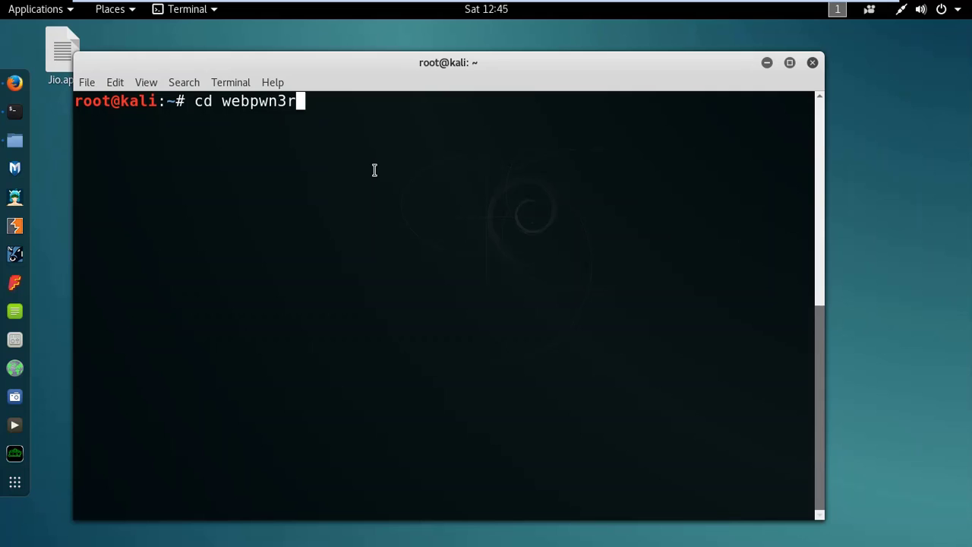
# Enter the webpwn3r folder and make scan.py executable with chmod +x
pyautogui.press('Return')
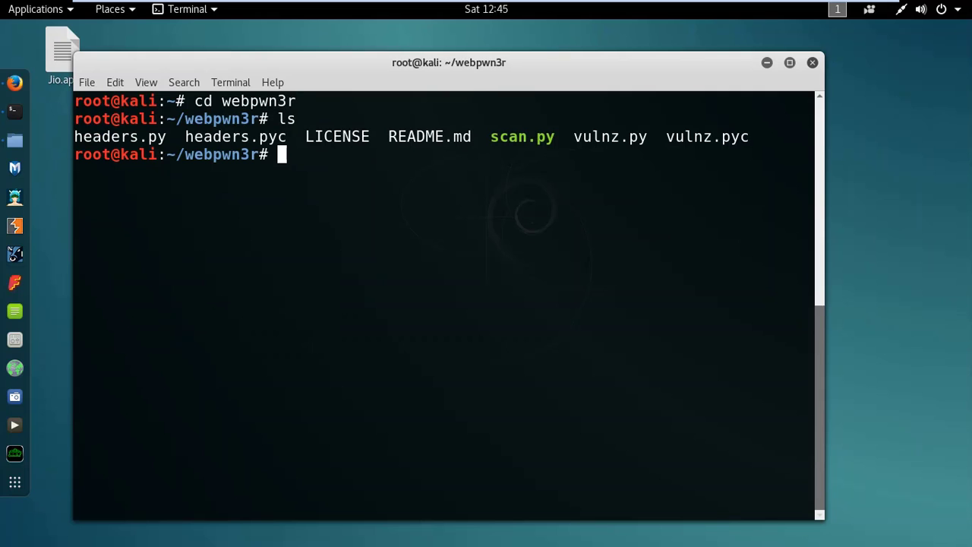
pyautogui.doubleClick(523, 137)
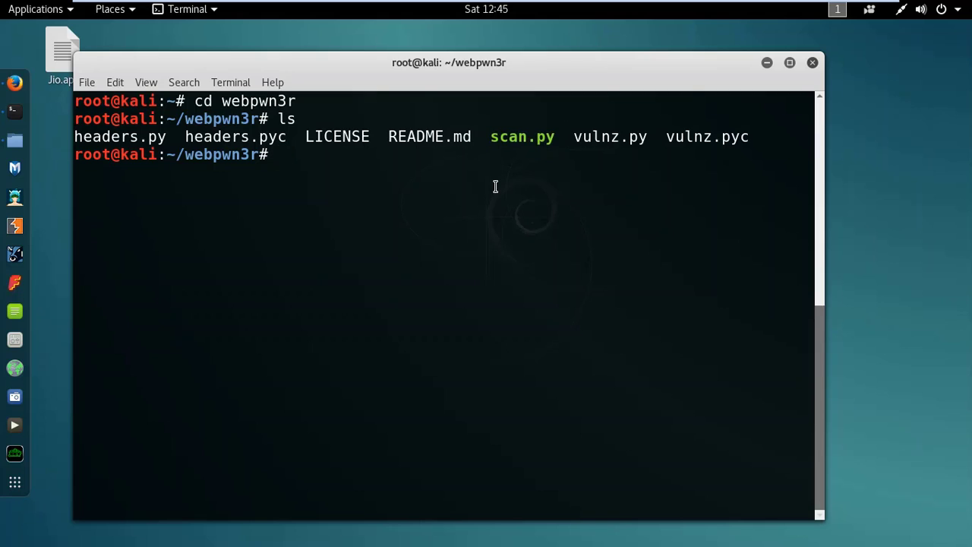
pyautogui.write('chmod')
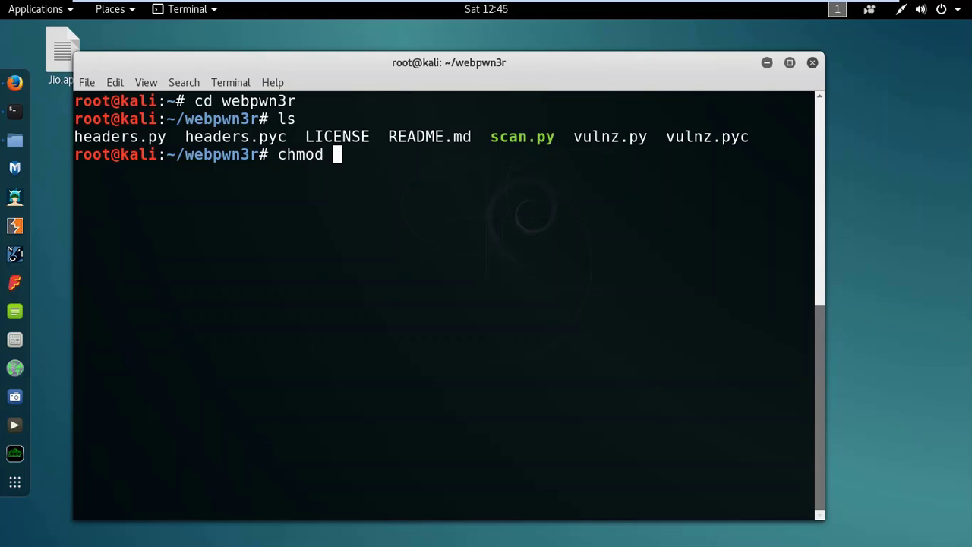
pyautogui.write('+')
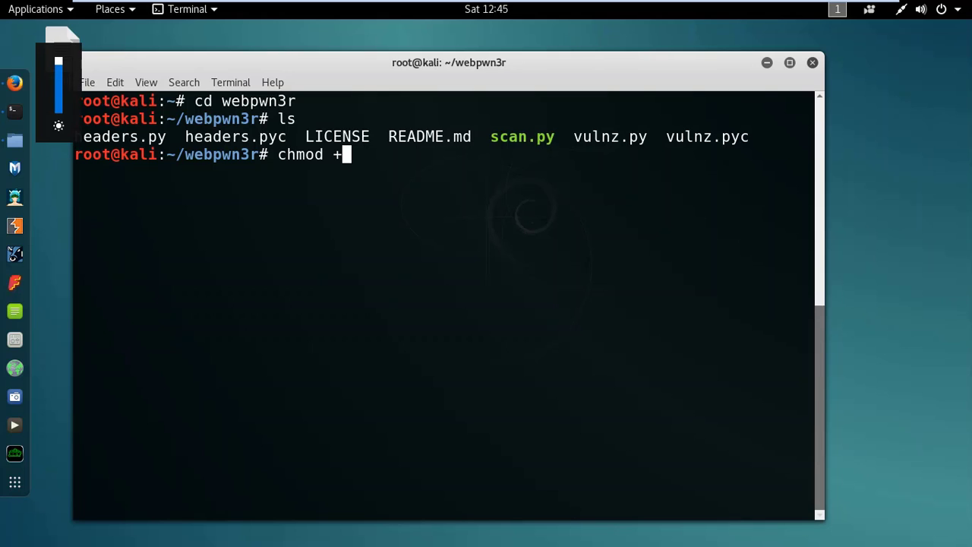
pyautogui.write('x sca')
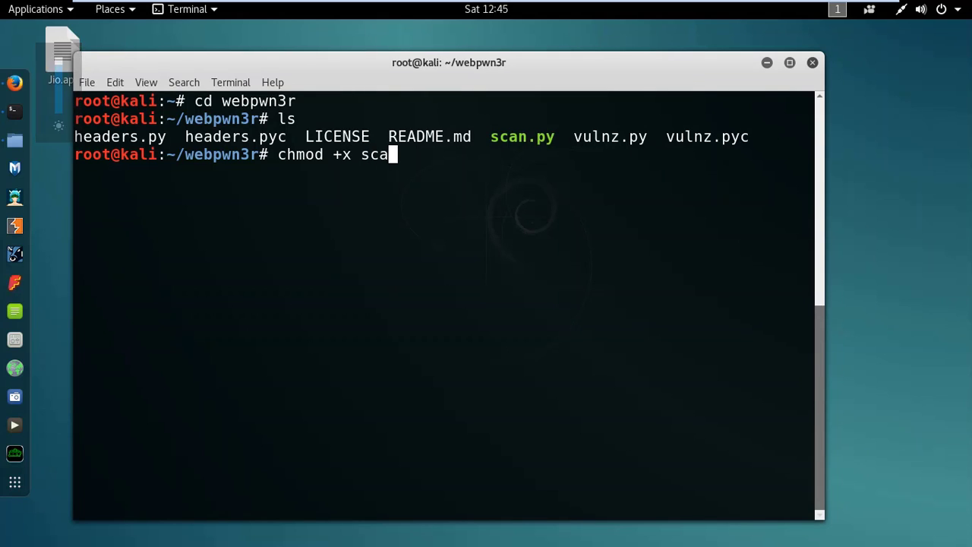
pyautogui.write('n.py')
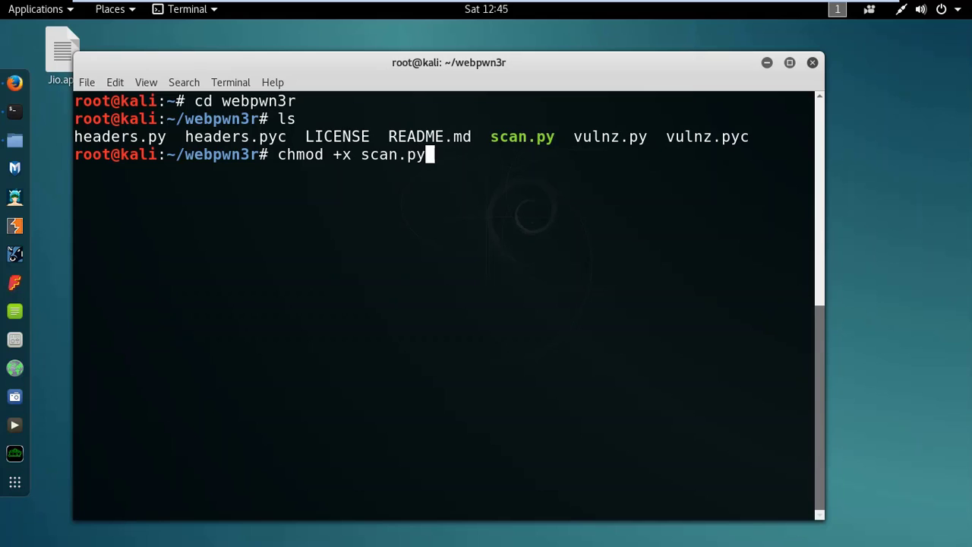
pyautogui.press('Return')
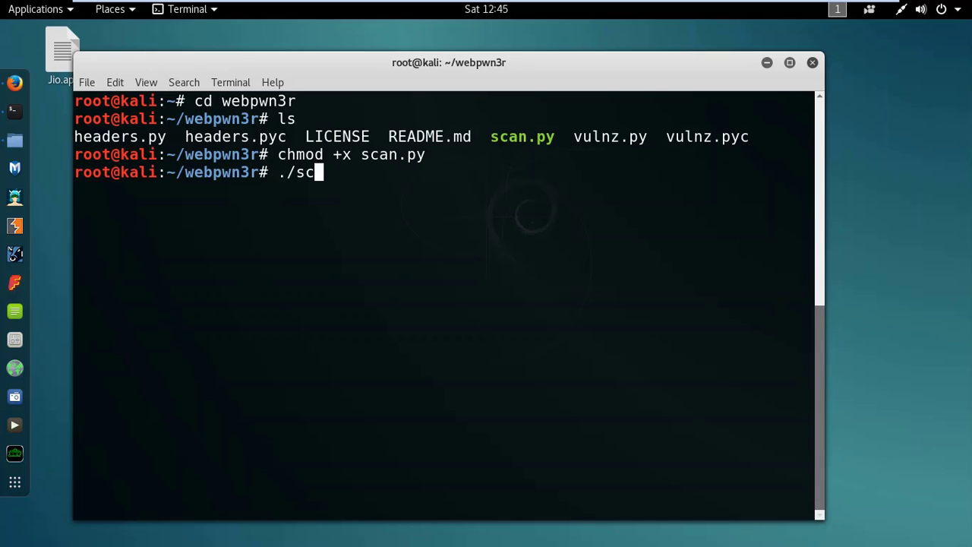
# Launch ./scan.py so the WebPwn3r scanner banner and URL prompt appear
pyautogui.write('an.py')
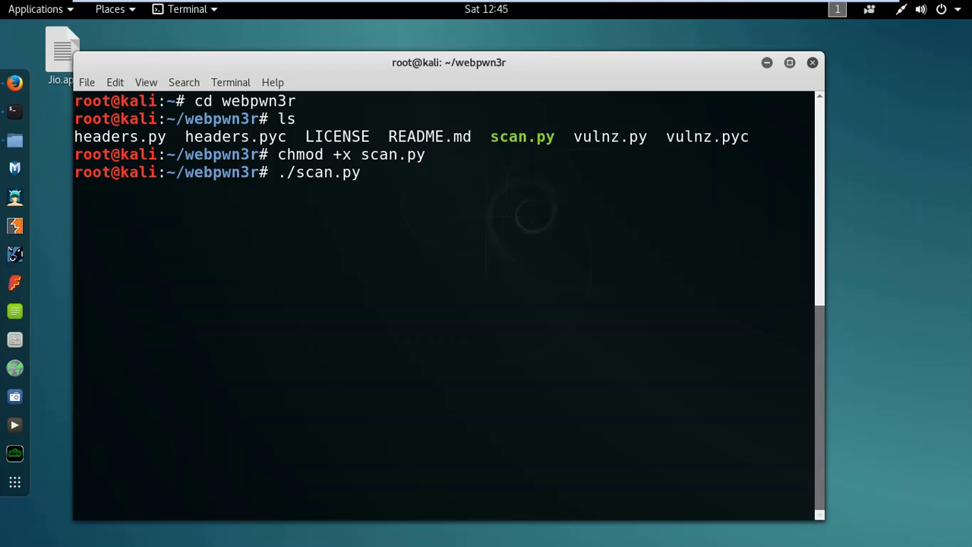
pyautogui.press('Return')
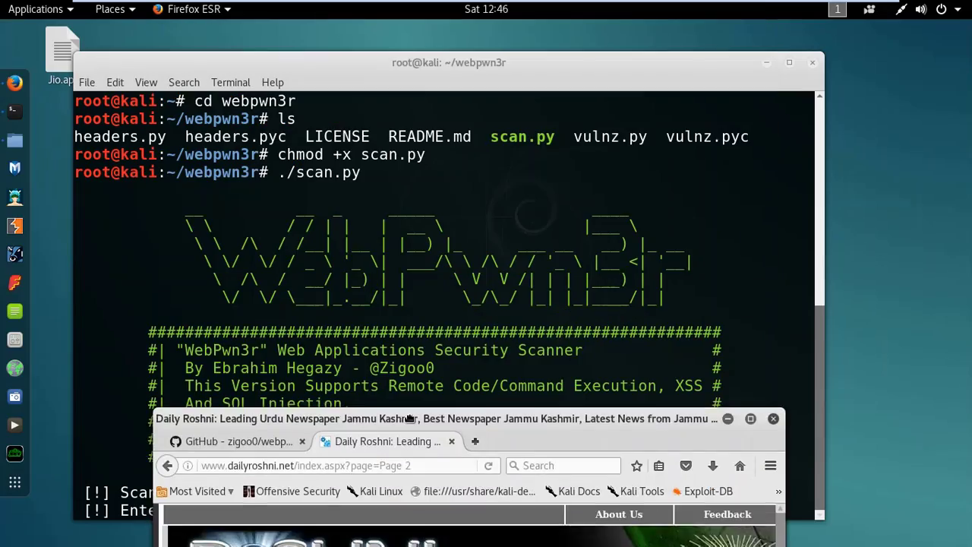
# Bring the Terminal forward and watch the Daily Roshni URL scan fingerprint IIS/ASP.NET with no command execution flaw
pyautogui.click(750, 419)
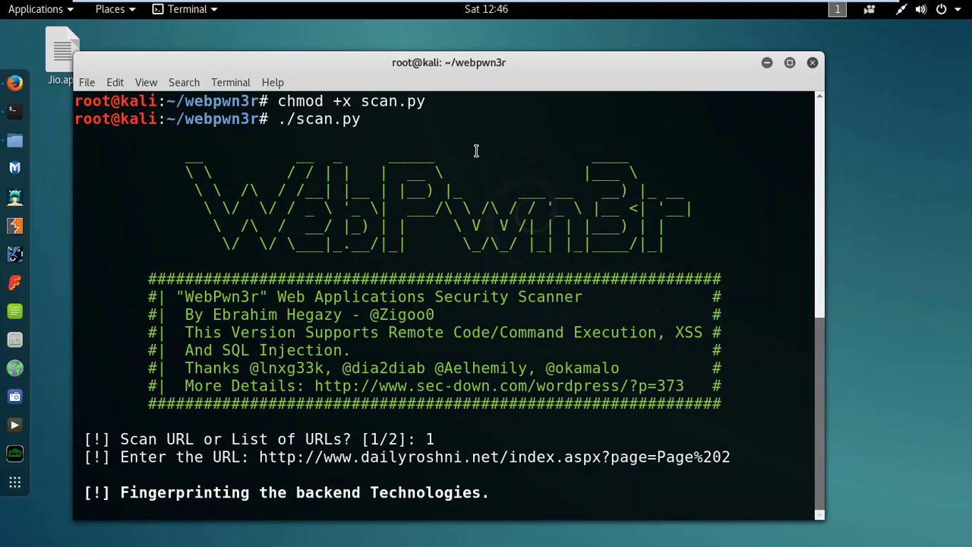
pyautogui.scroll(-3)
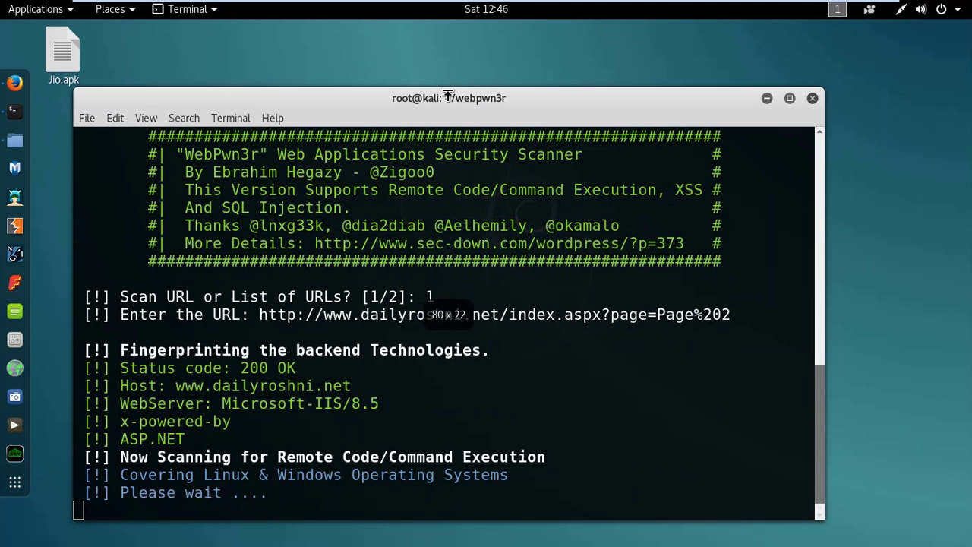
pyautogui.moveTo(448, 97); pyautogui.dragTo(439, 152)
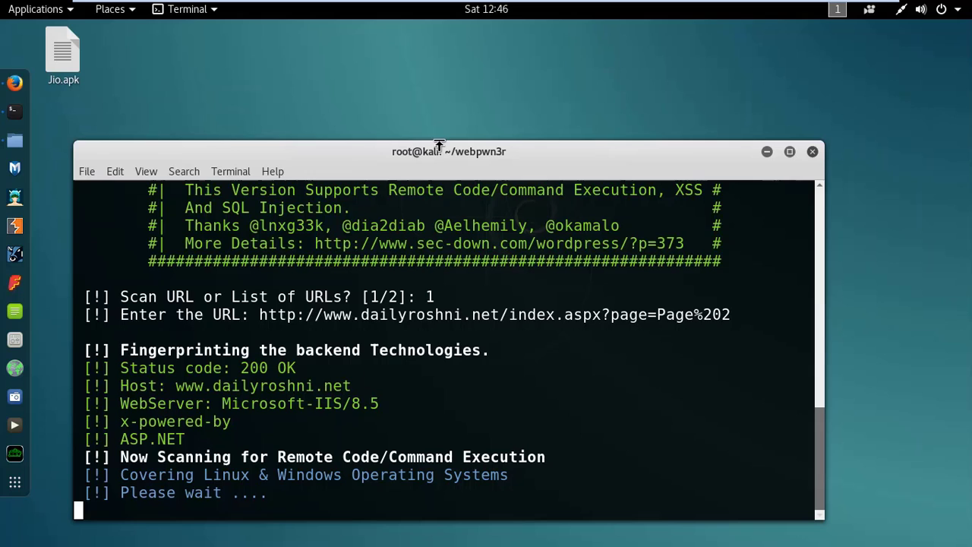
pyautogui.moveTo(439, 152); pyautogui.dragTo(439, 98)
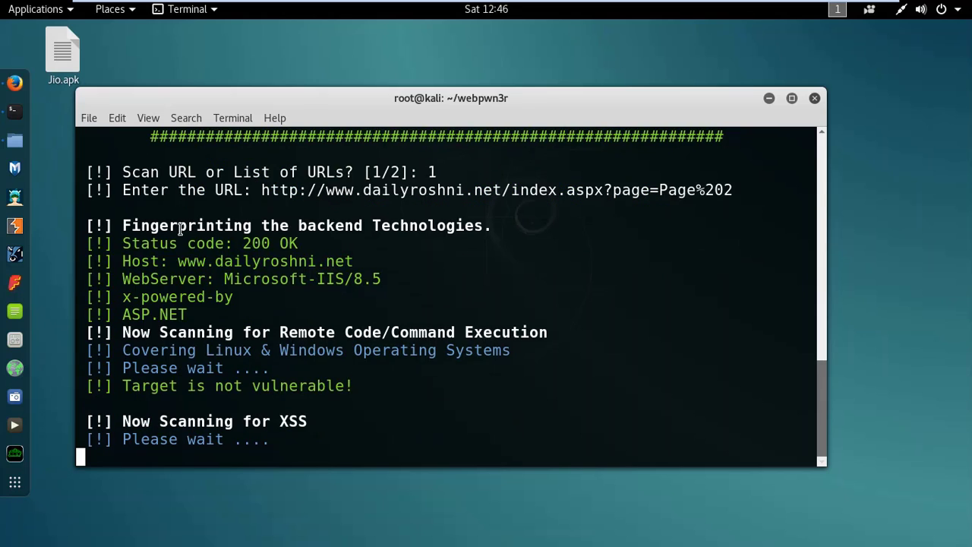
pyautogui.moveTo(179, 427)
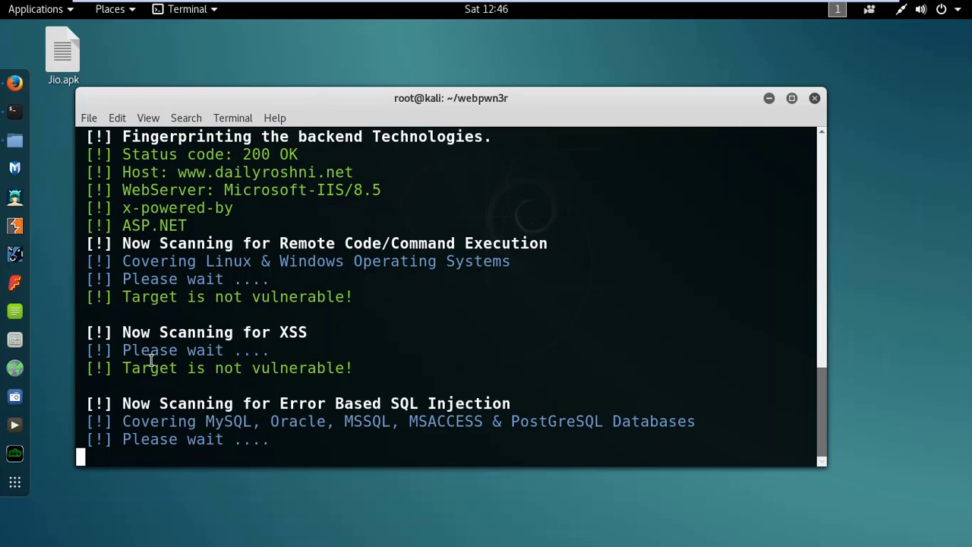
# Scroll through the error-based SQL injection payloads and proof-of-concept URLs, ending with 4 bugs found
pyautogui.scroll(-3)
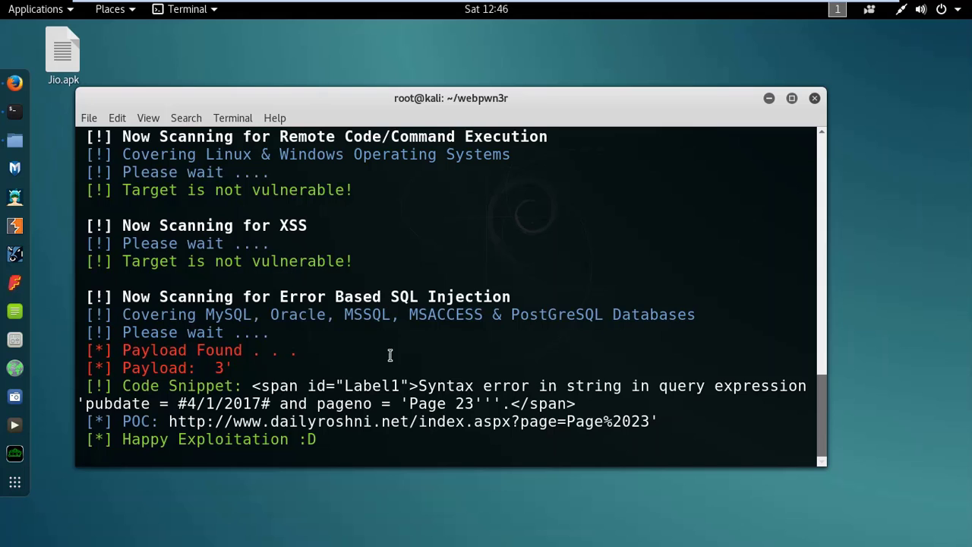
pyautogui.scroll(-3)
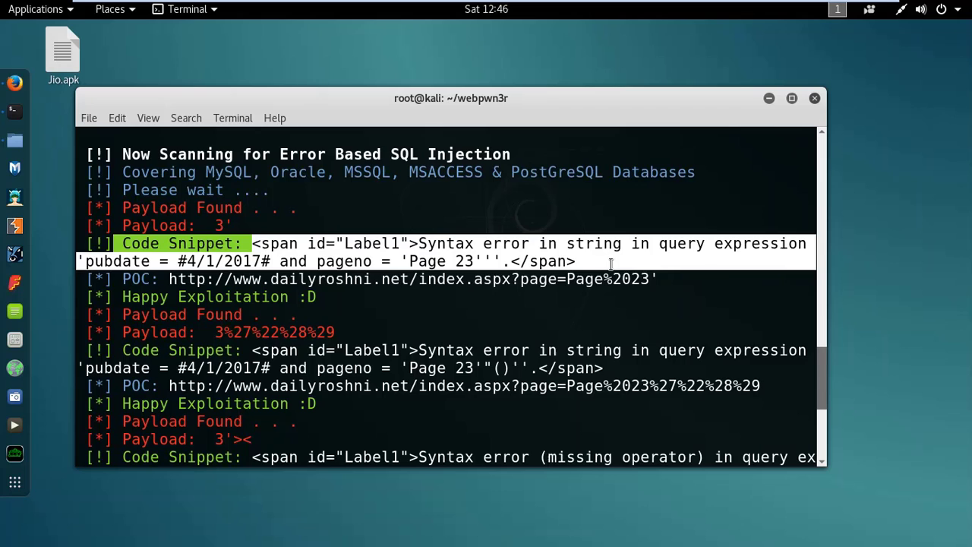
pyautogui.scroll(3)
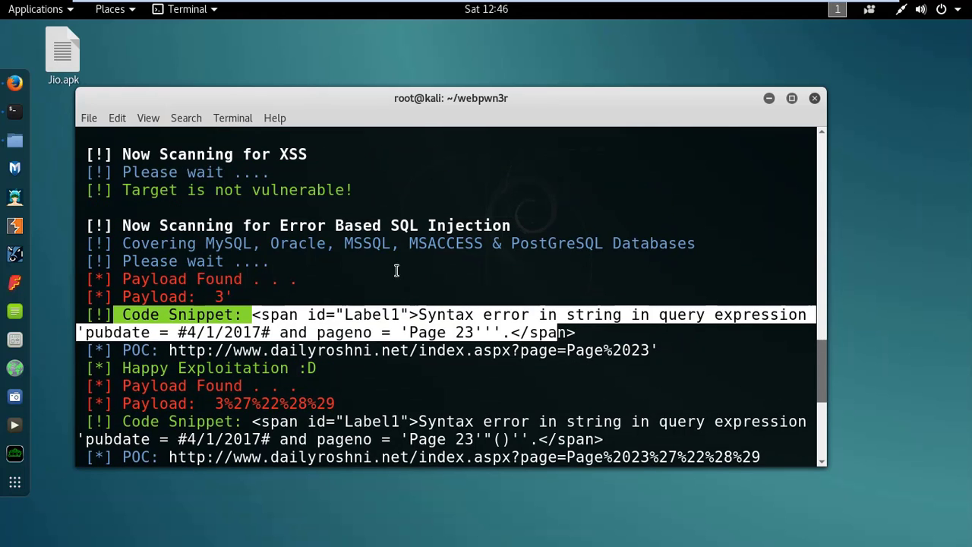
pyautogui.scroll(-3)
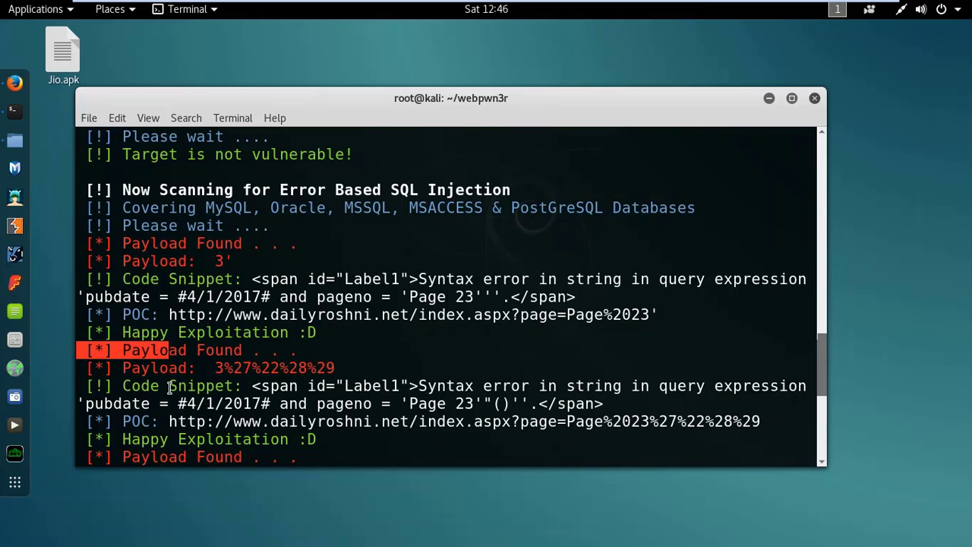
pyautogui.scroll(-3)
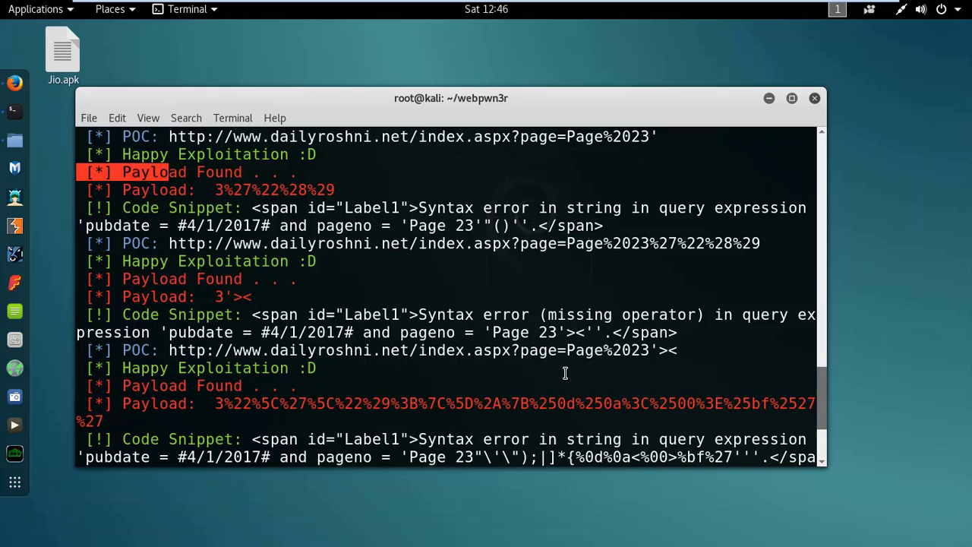
pyautogui.scroll(-3)
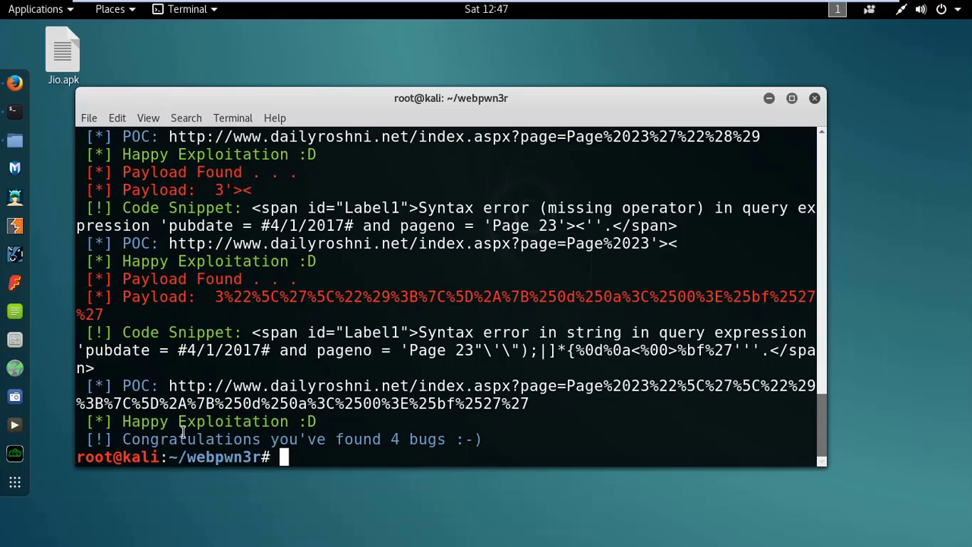
pyautogui.doubleClick(190, 439)
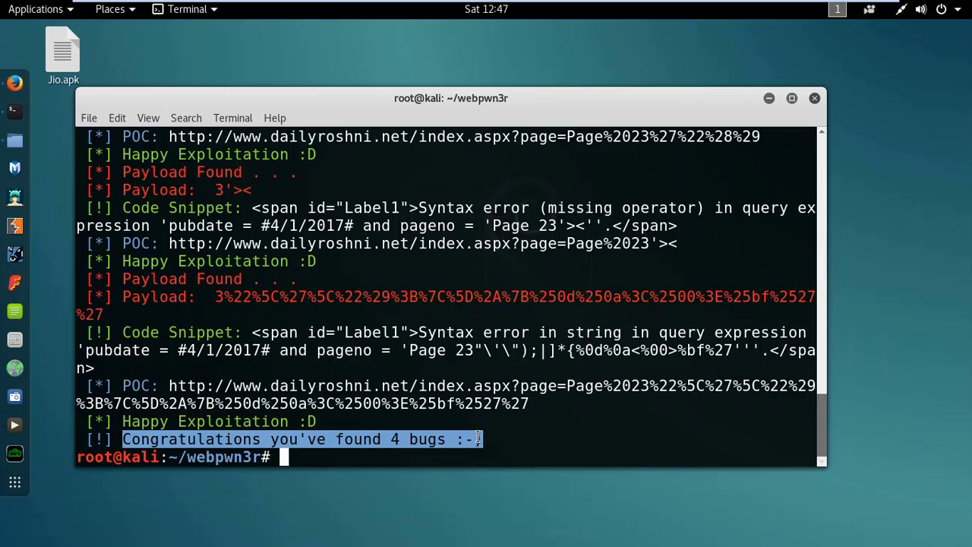
pyautogui.scroll(3)
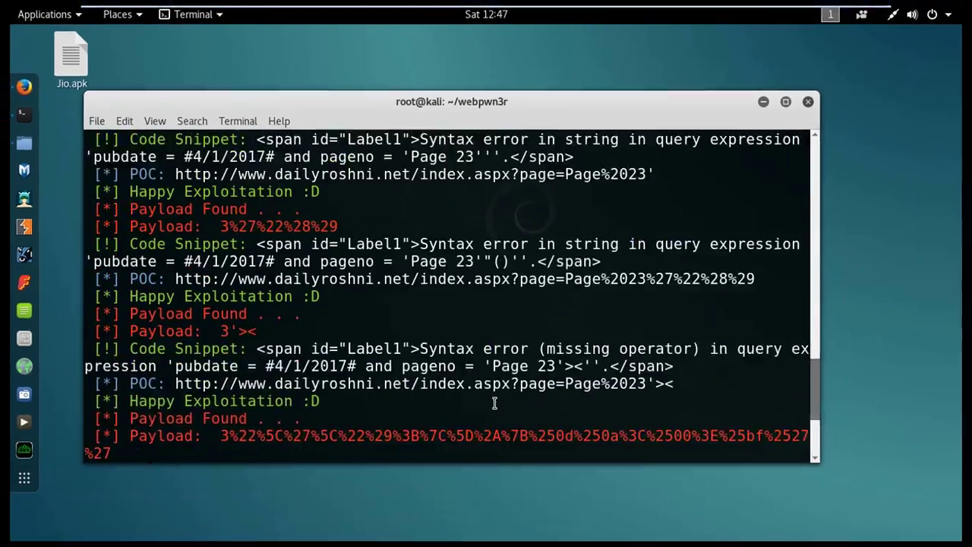
pyautogui.scroll(-3)
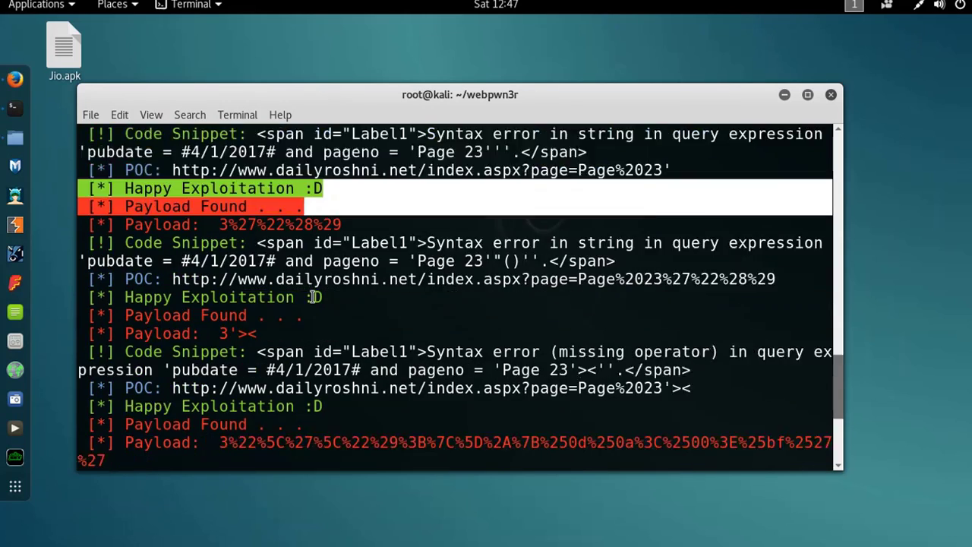
pyautogui.scroll(-3)
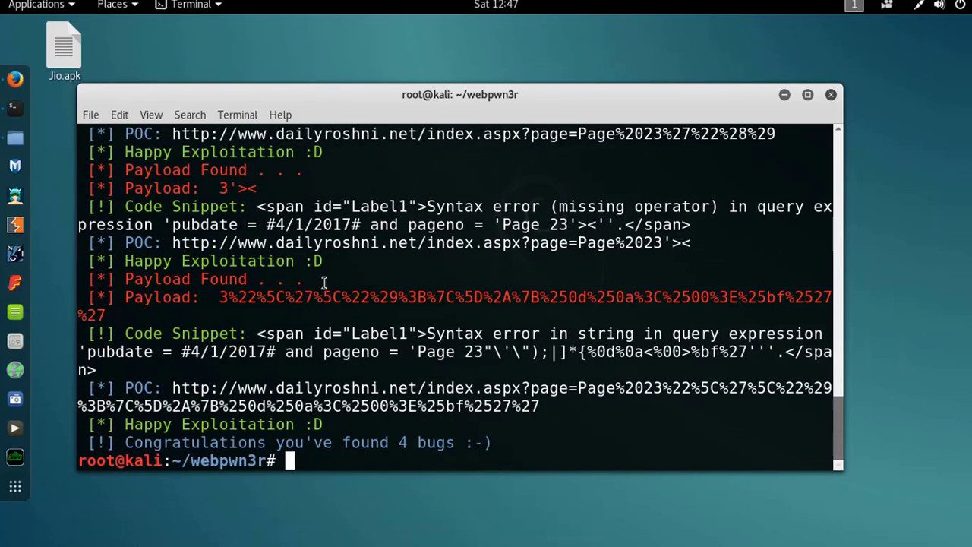